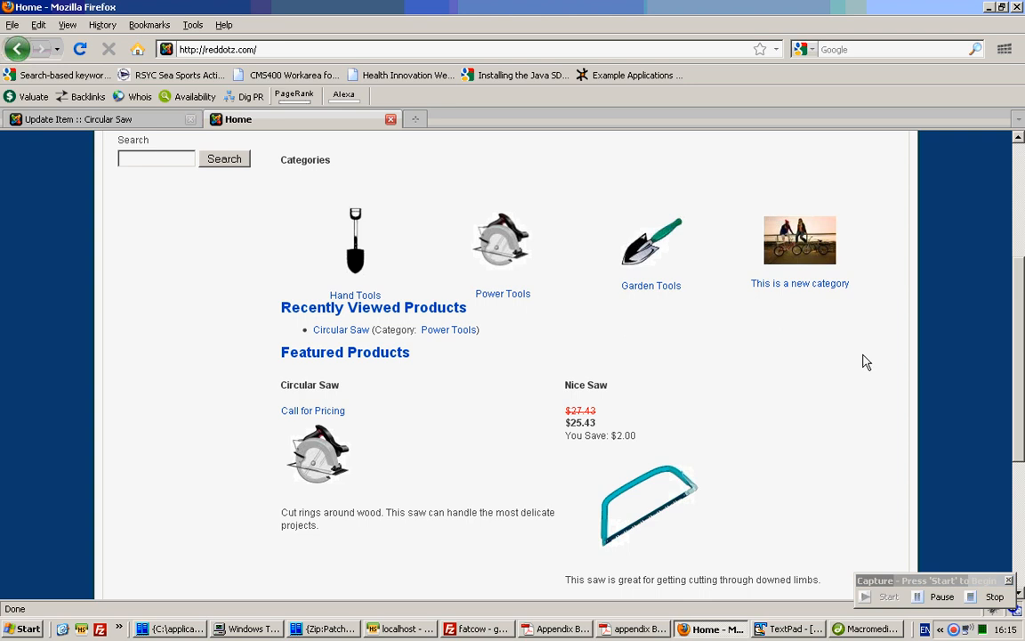
mouse_move(833, 363)
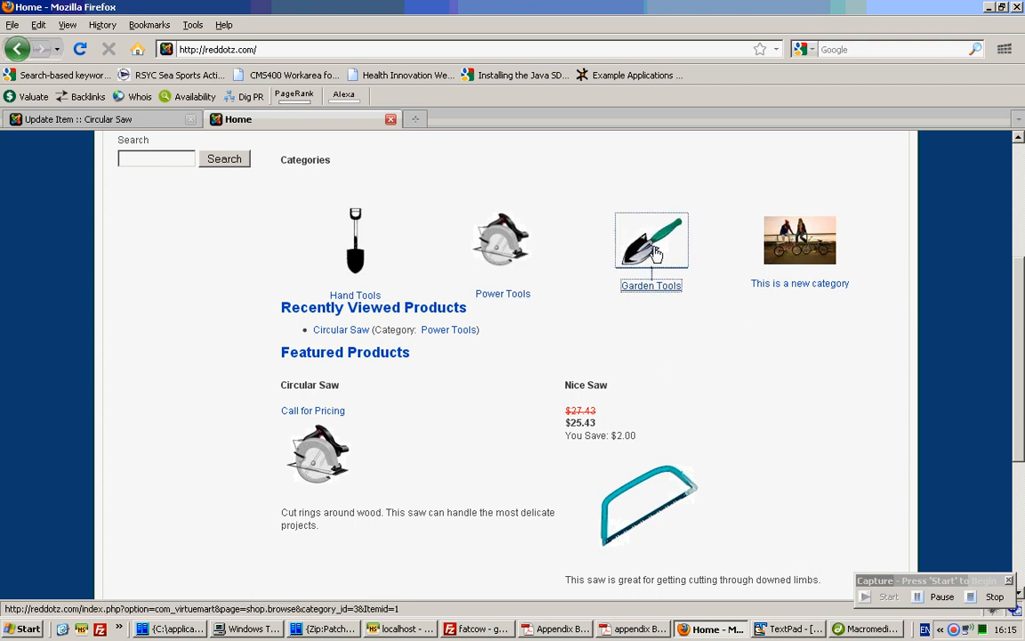
Open Garden Tools from the home page and scroll to Smaller Shovel, results 1–3 of 3
click(650, 240)
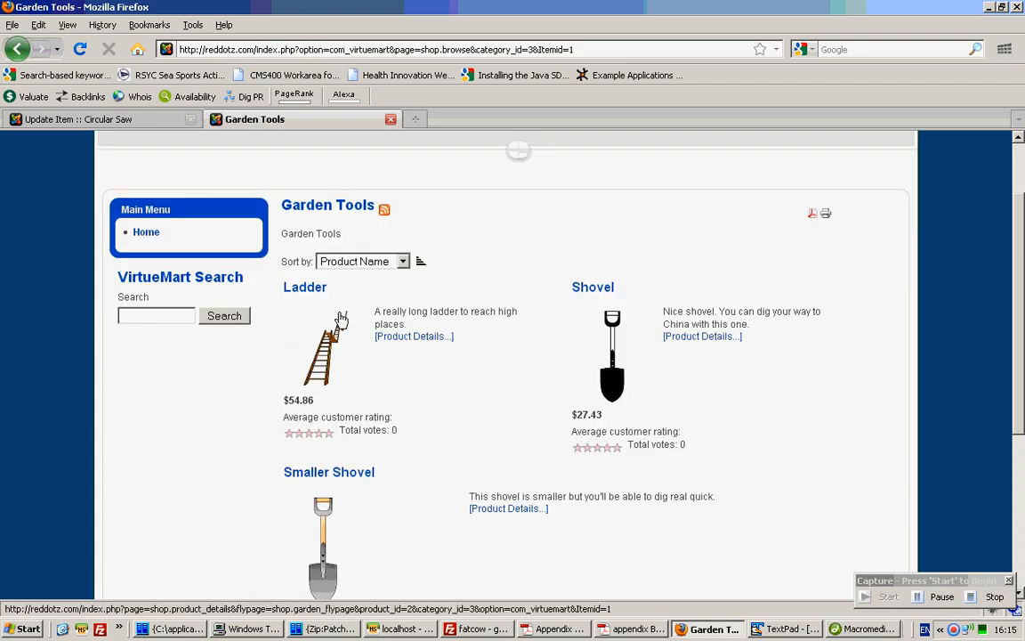
mouse_move(554, 327)
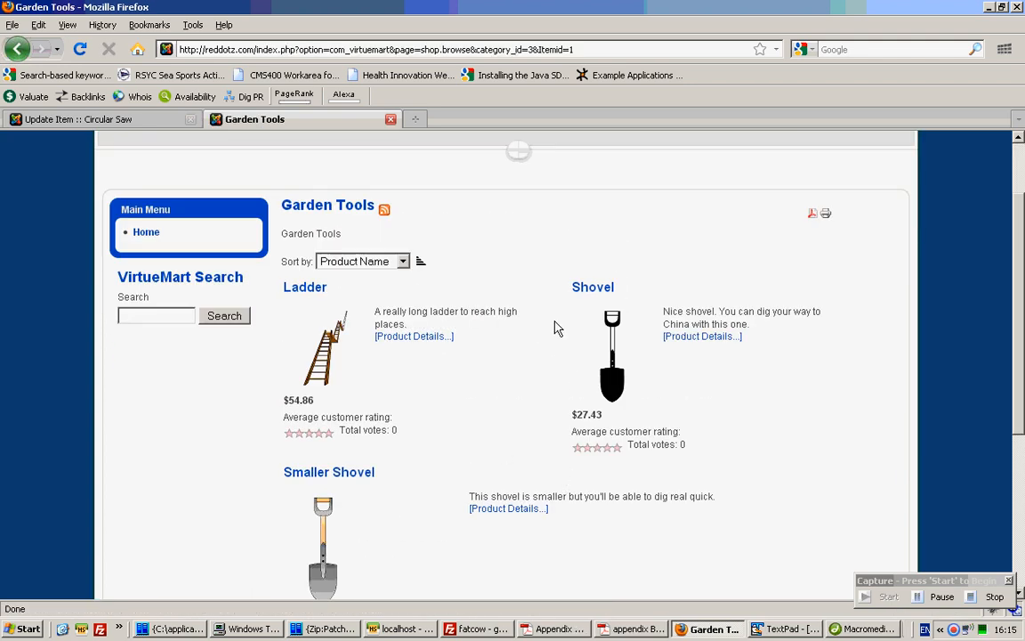
mouse_move(842, 309)
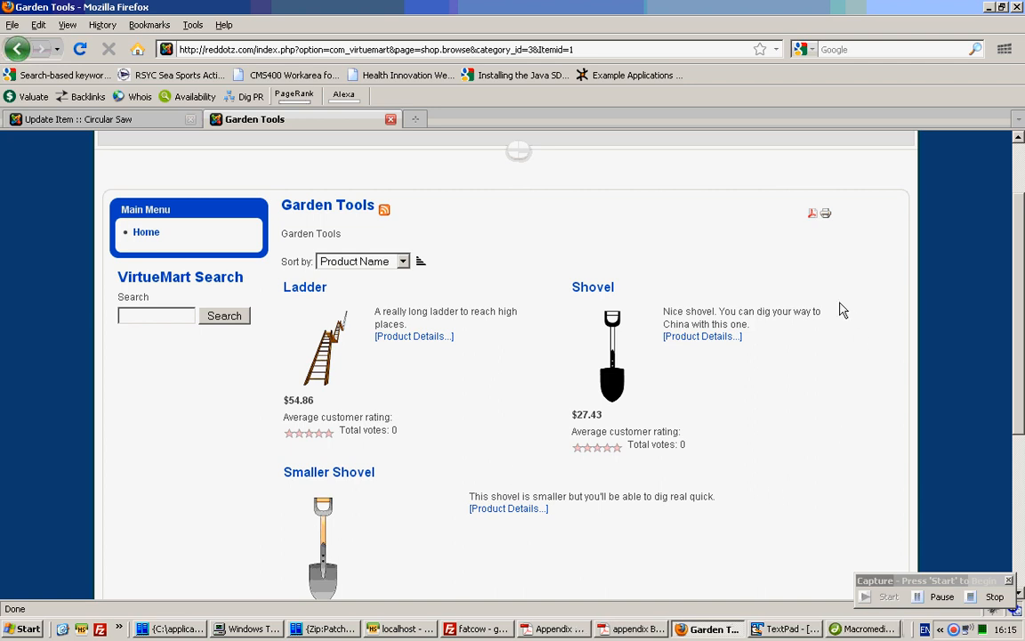
scroll(down, 3)
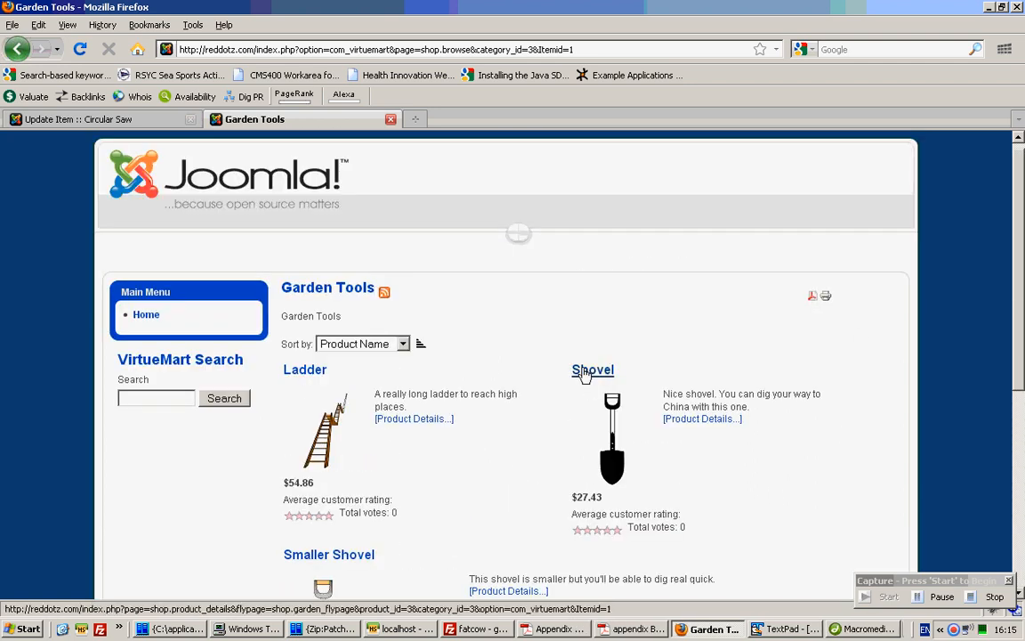
scroll(down, 3)
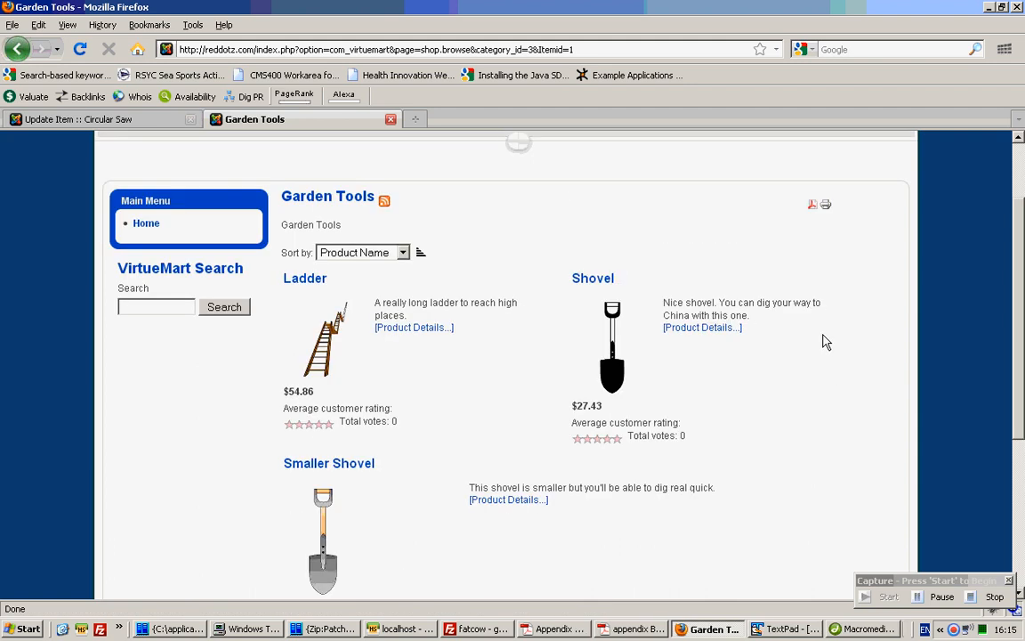
mouse_move(394, 291)
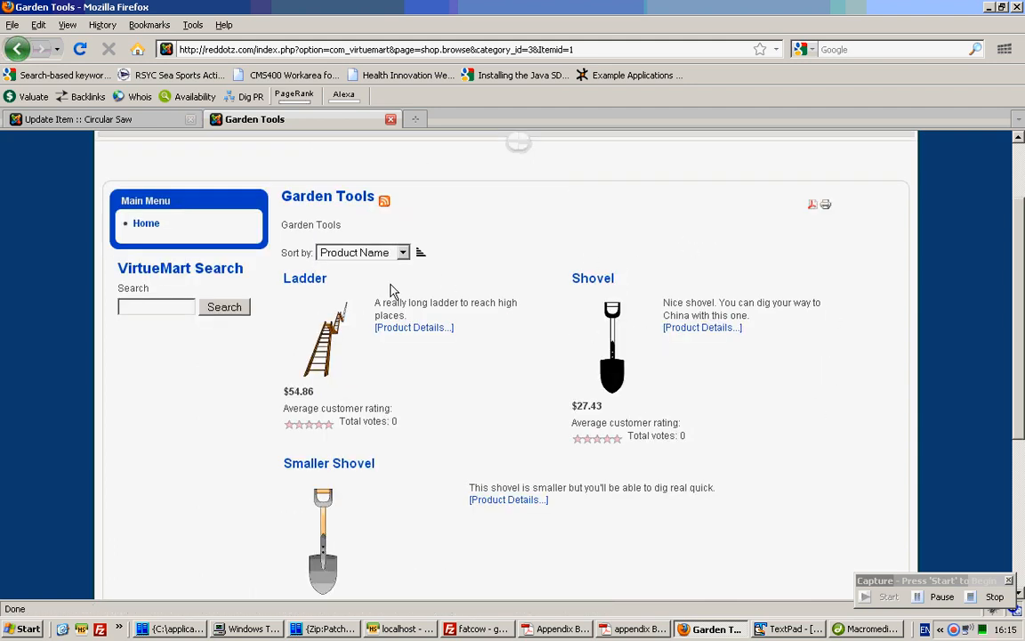
mouse_move(550, 386)
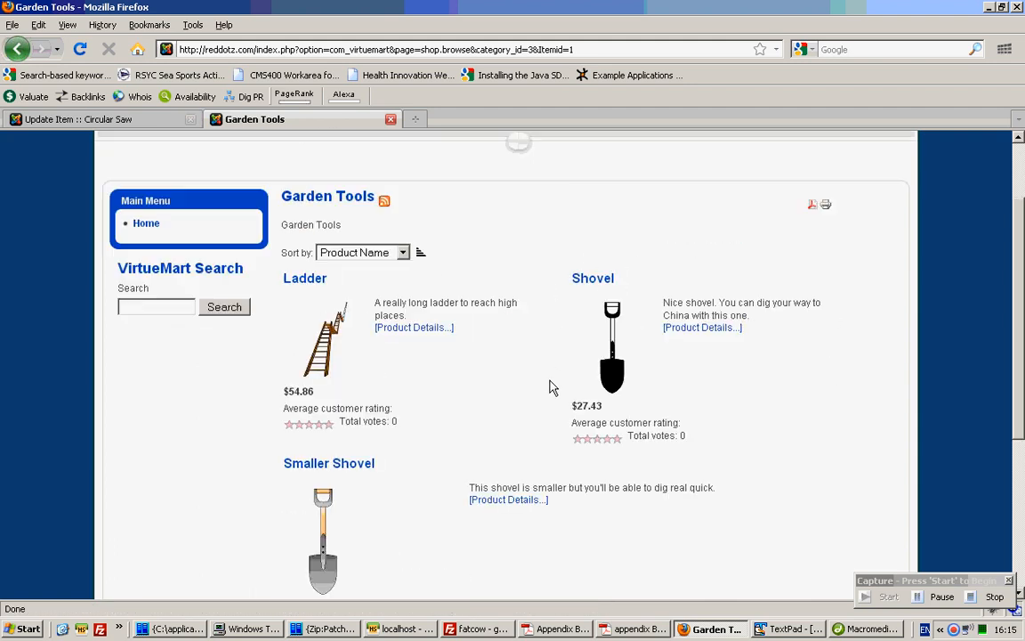
scroll(down, 3)
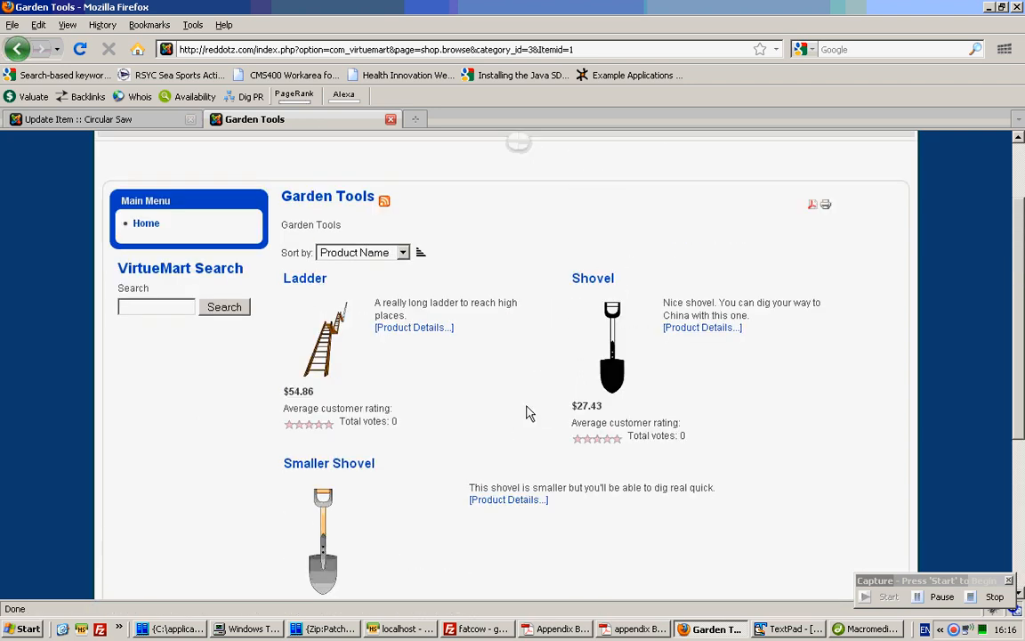
scroll(down, 3)
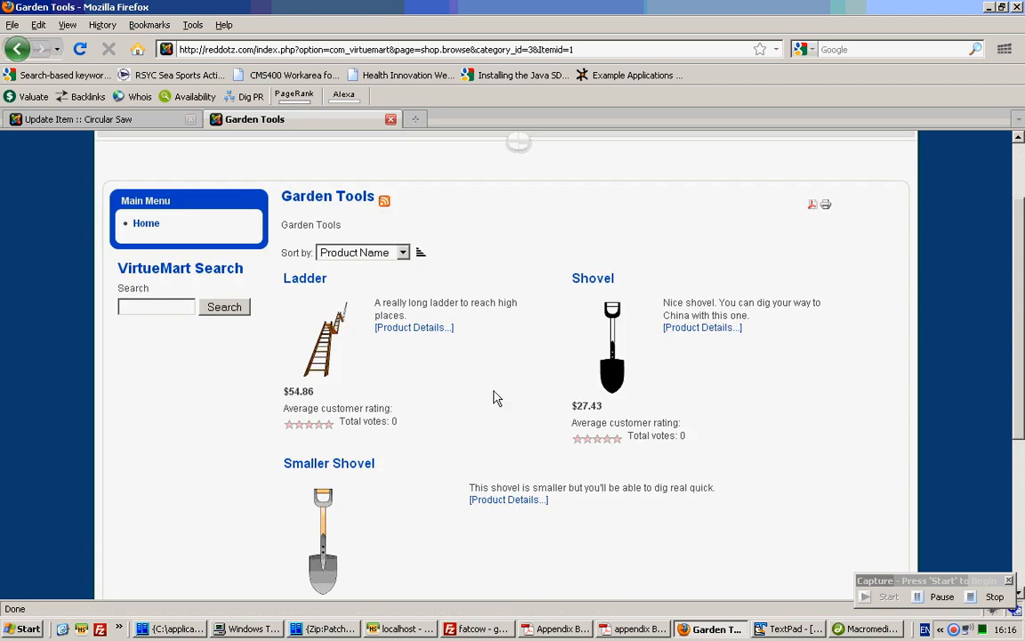
scroll(down, 3)
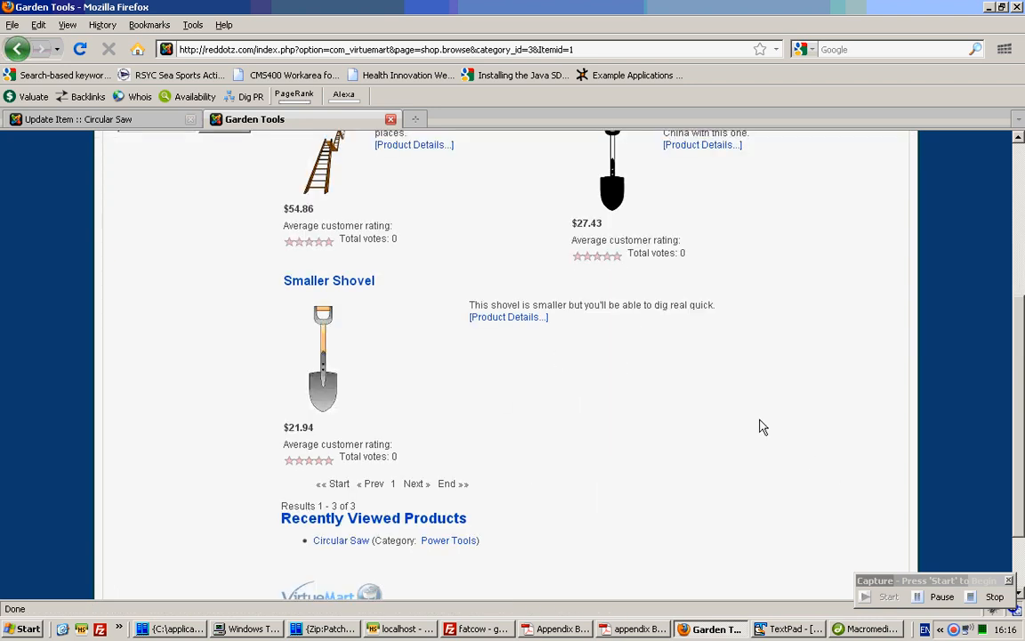
scroll(up, 3)
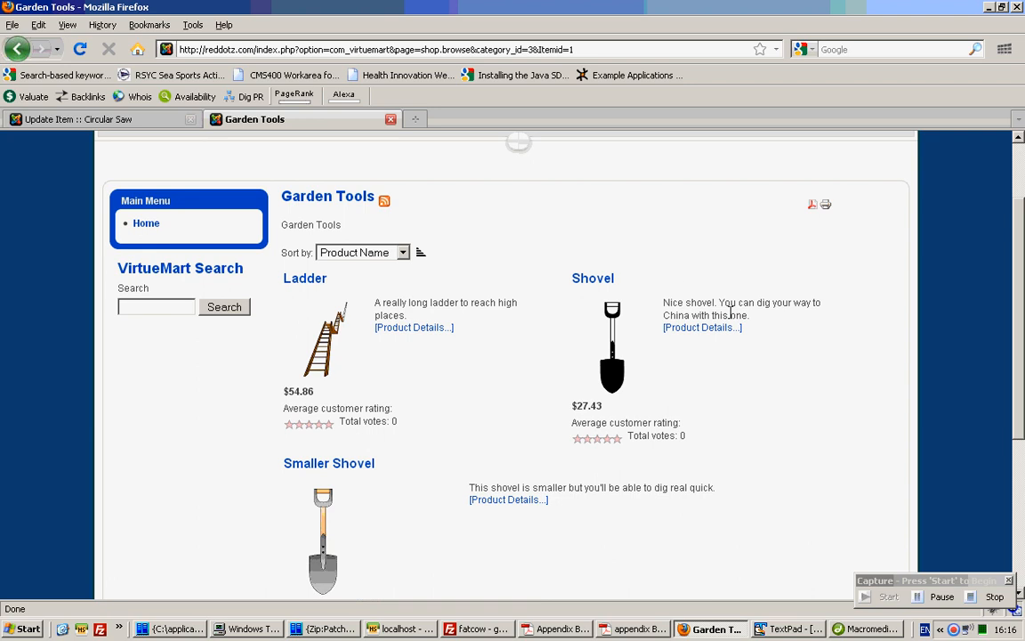
mouse_move(474, 330)
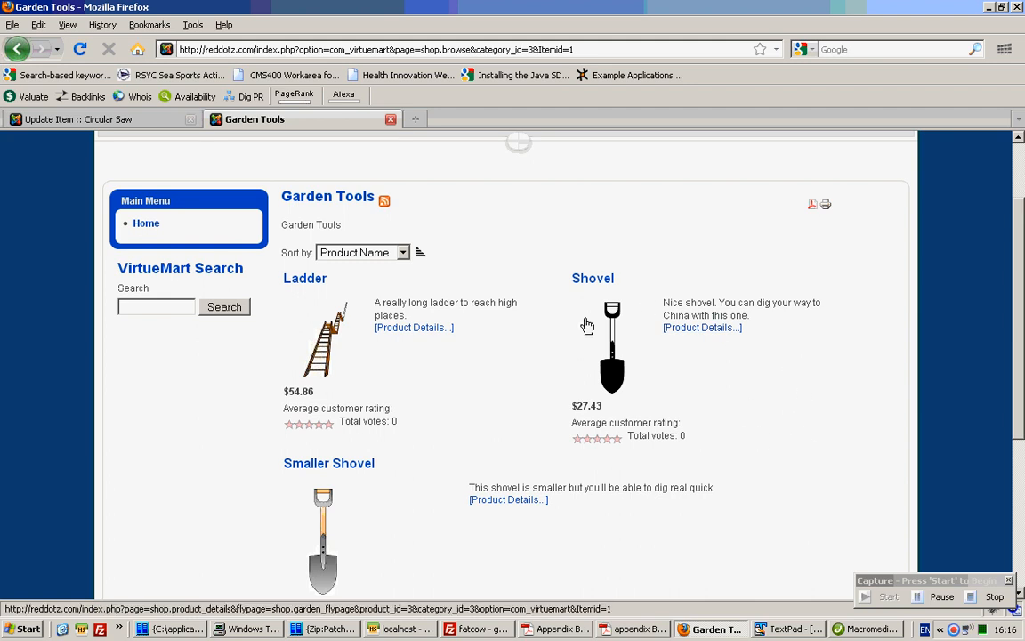
mouse_move(685, 360)
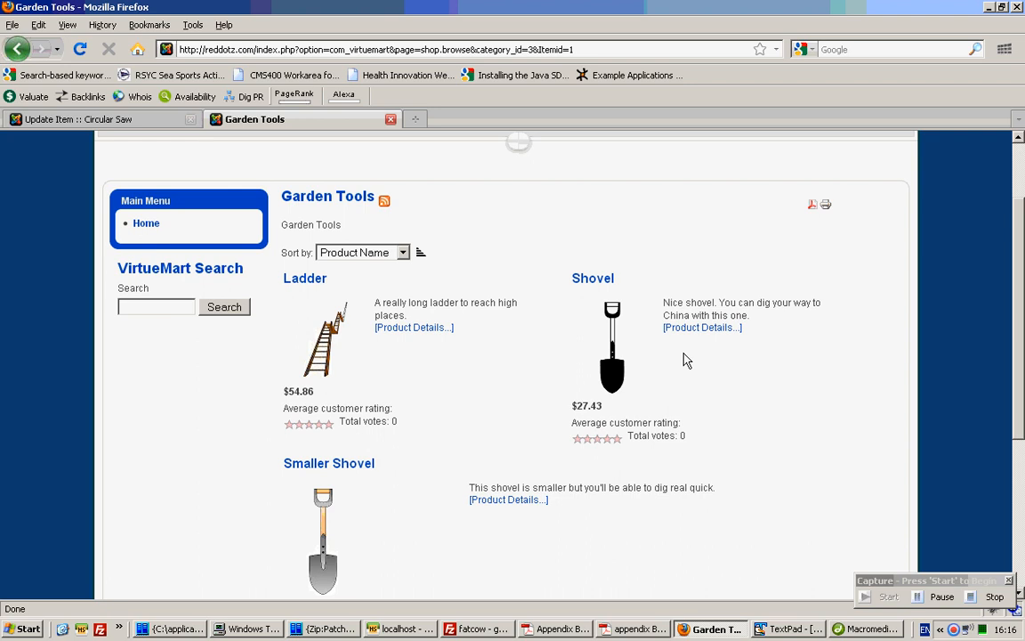